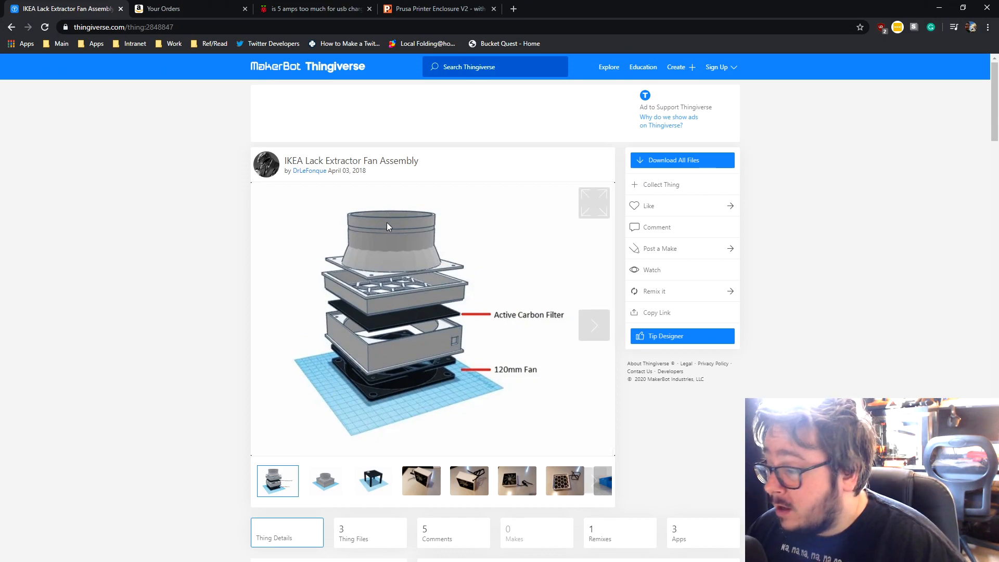
mouse_move(401, 223)
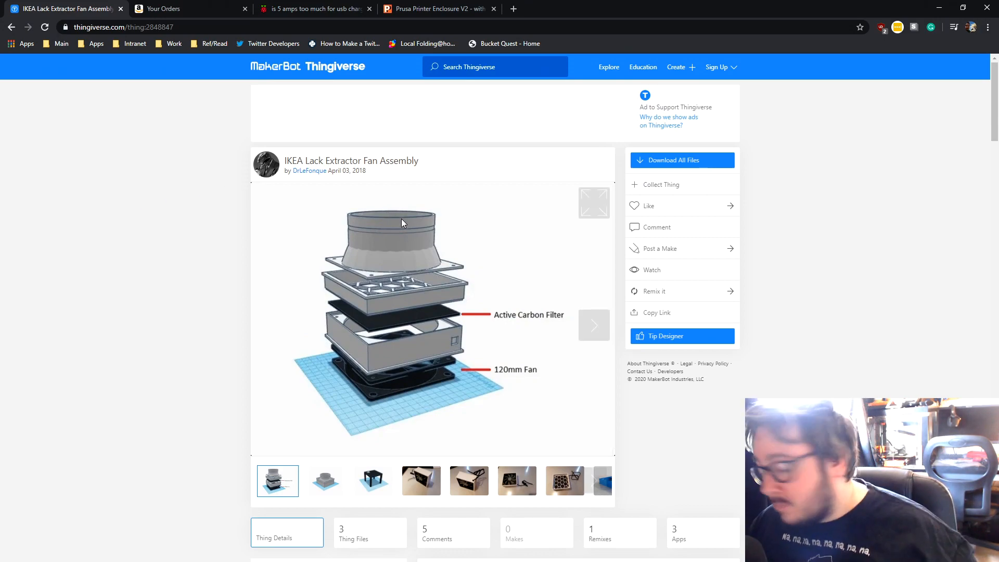